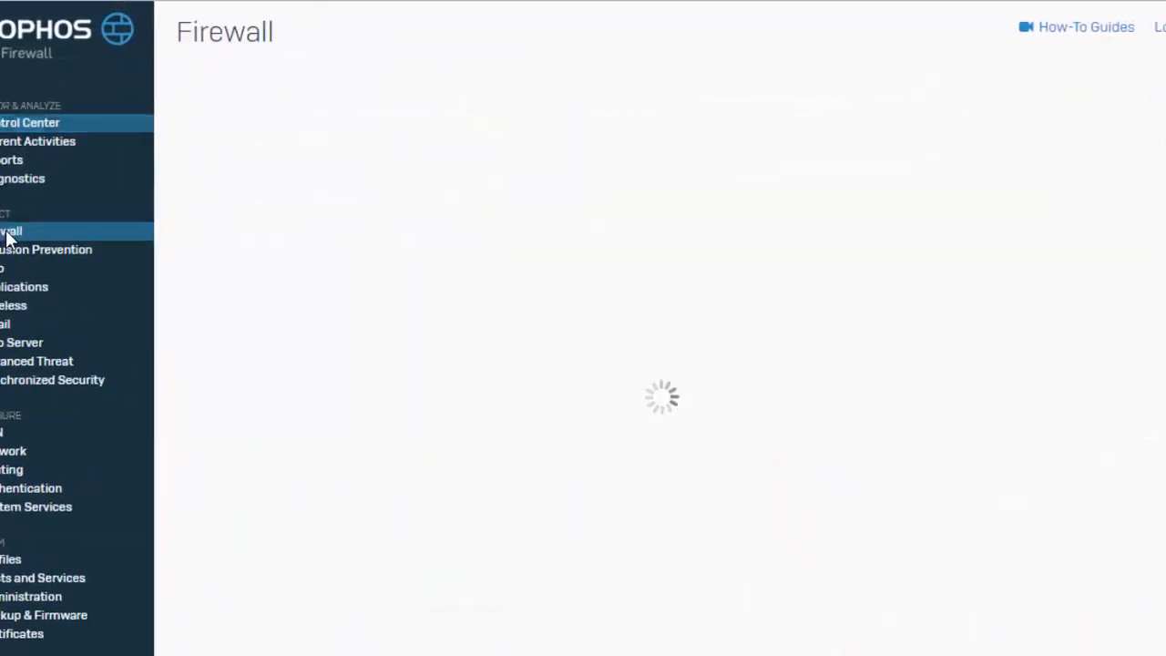
- Start a new User/Network rule from the Firewall rules page
{"action": "left_click", "coordinate": [11, 230]}
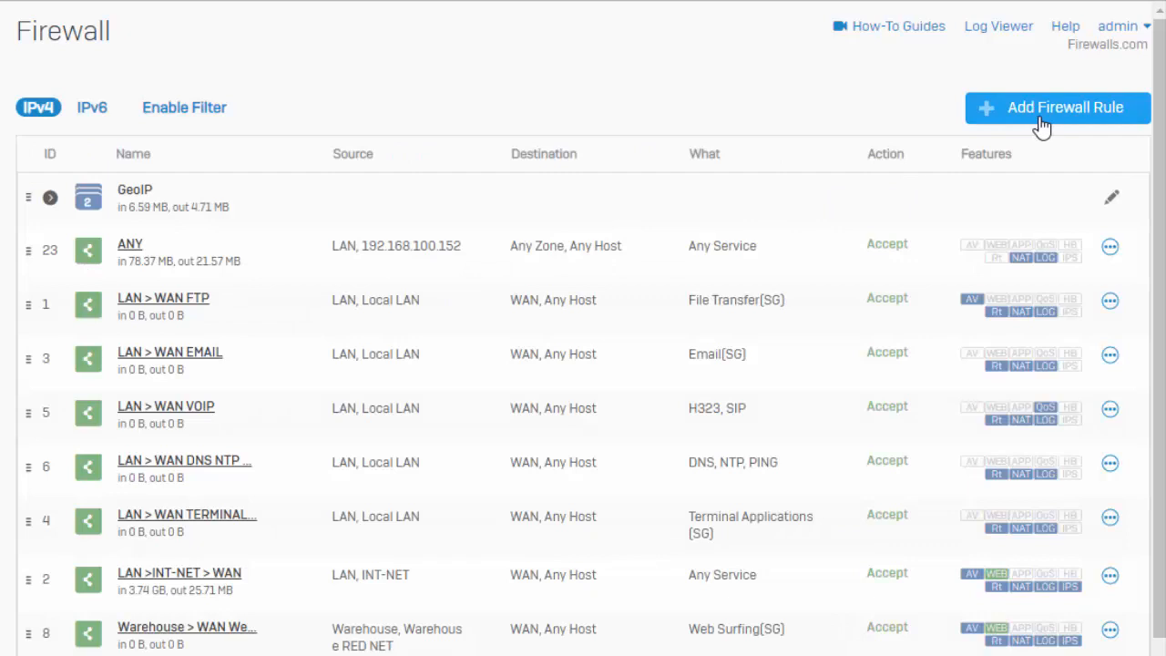
{"action": "left_click", "coordinate": [1056, 108]}
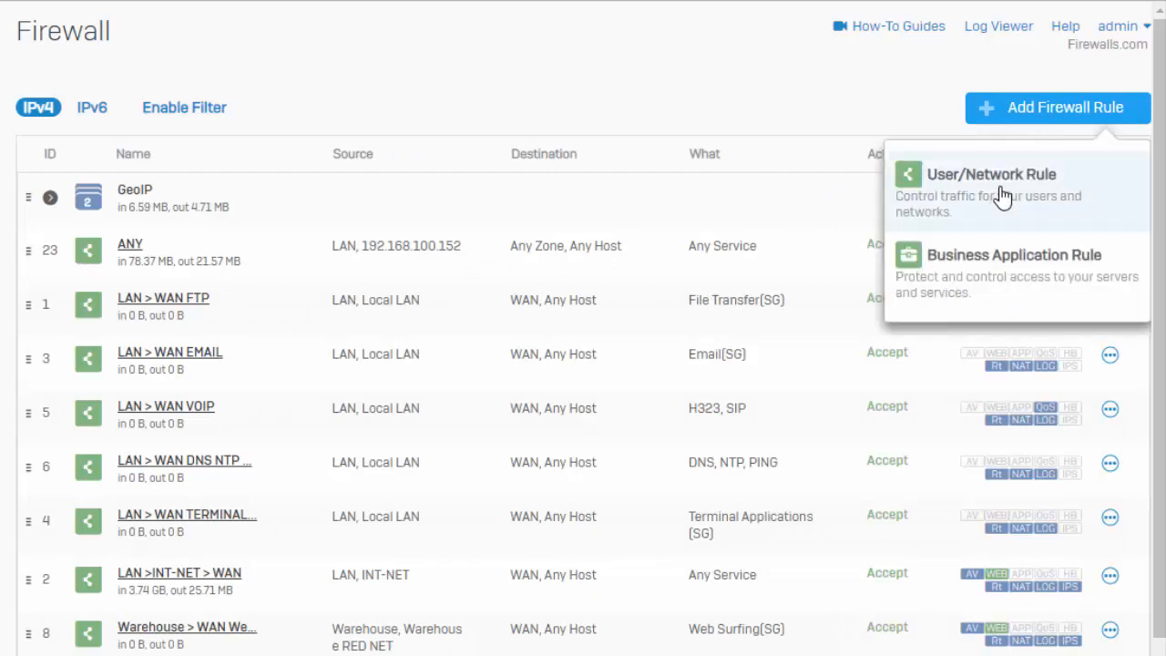
{"action": "left_click", "coordinate": [991, 174]}
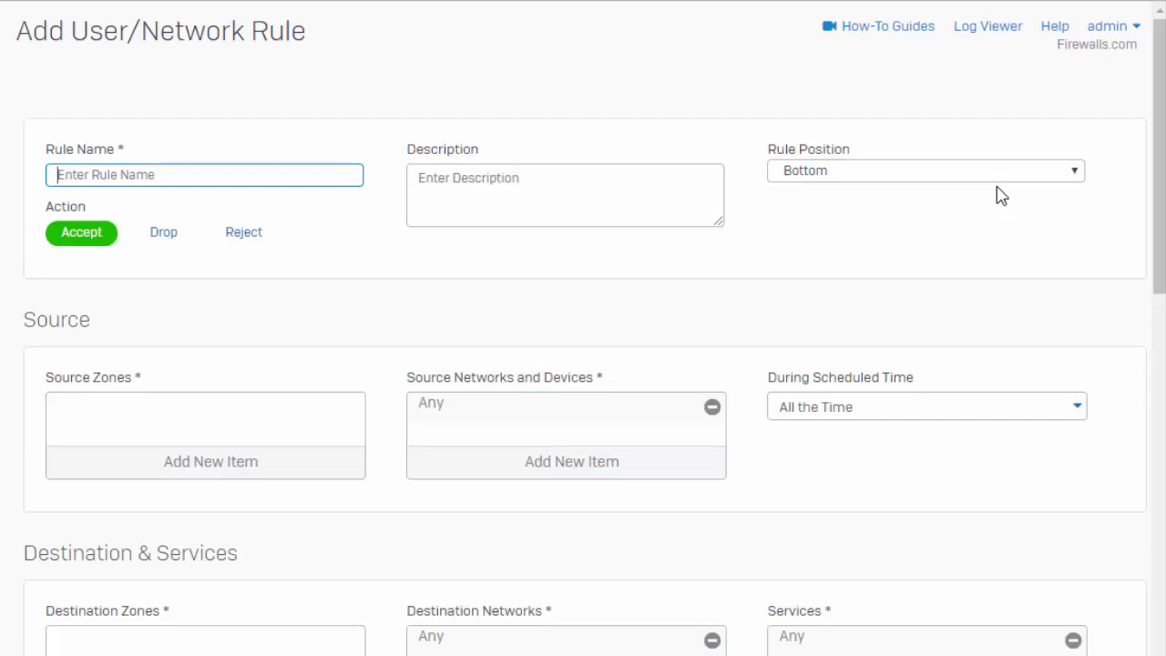
{"action": "mouse_move", "coordinate": [536, 399]}
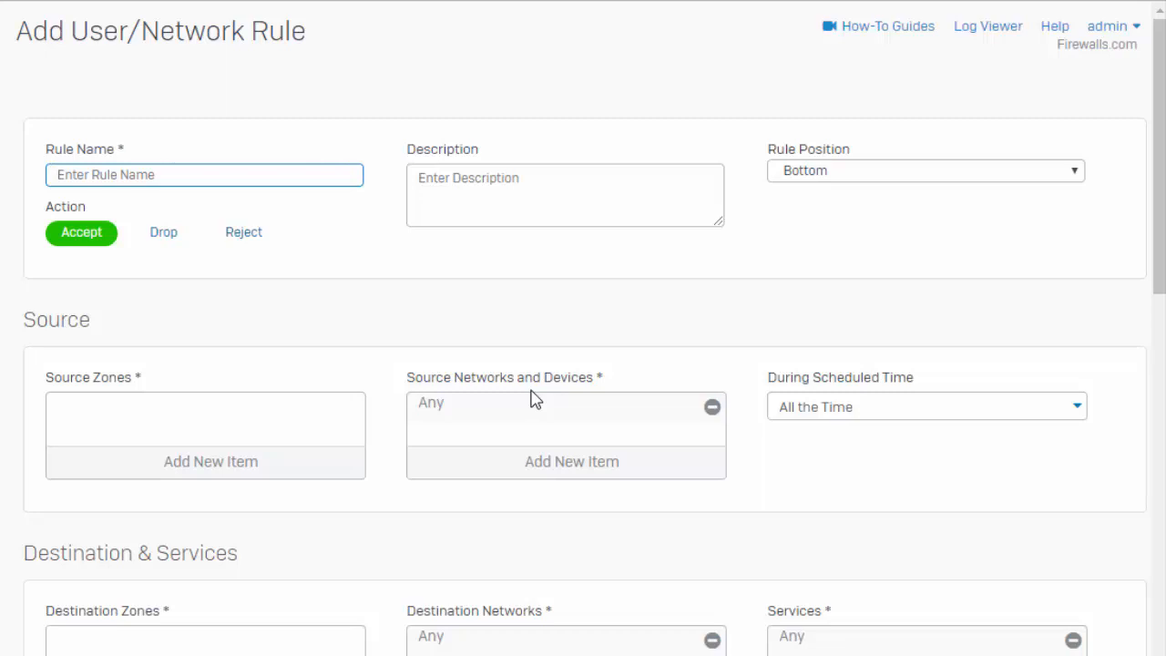
{"action": "mouse_move", "coordinate": [524, 406]}
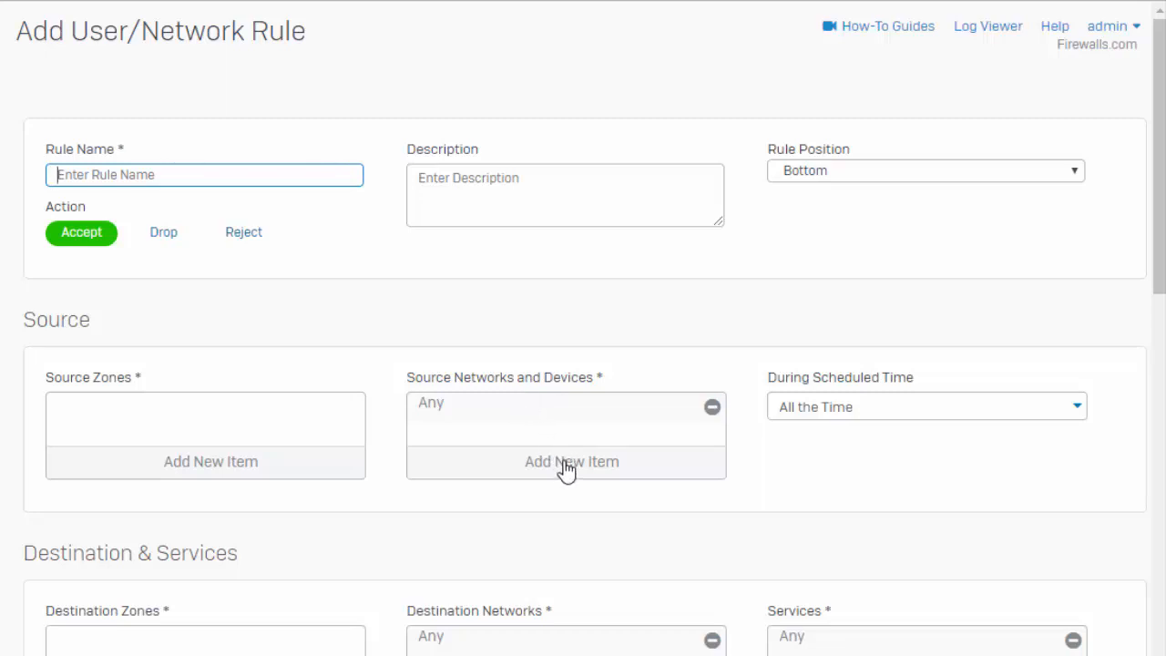
{"action": "left_click", "coordinate": [572, 461]}
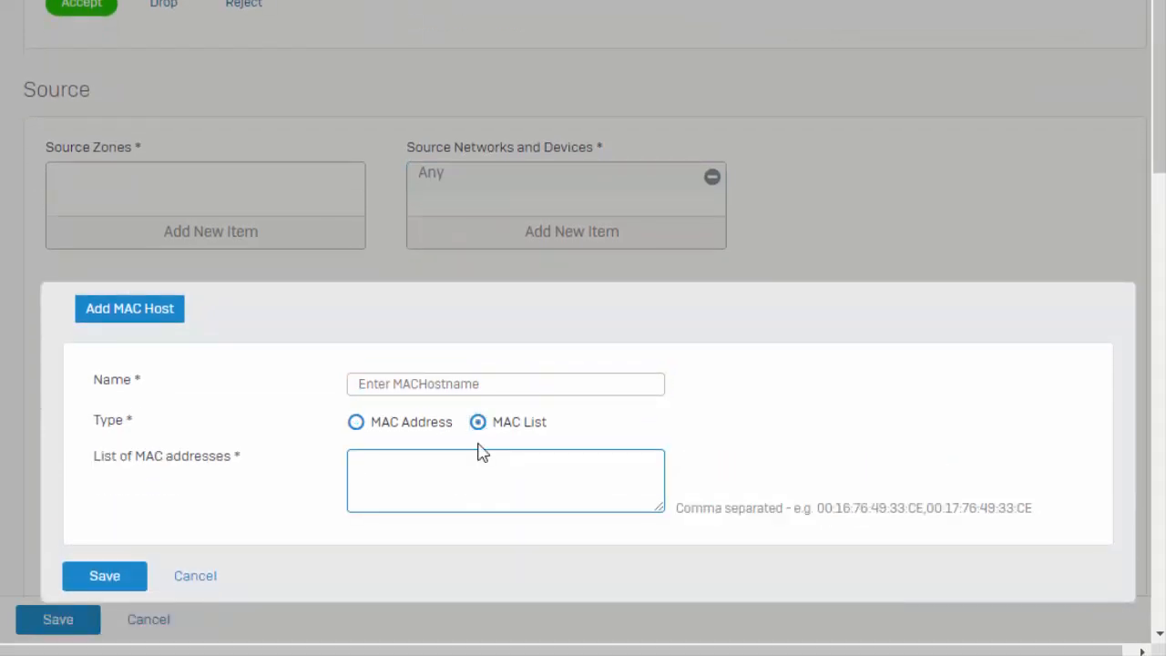
{"action": "left_click", "coordinate": [195, 576]}
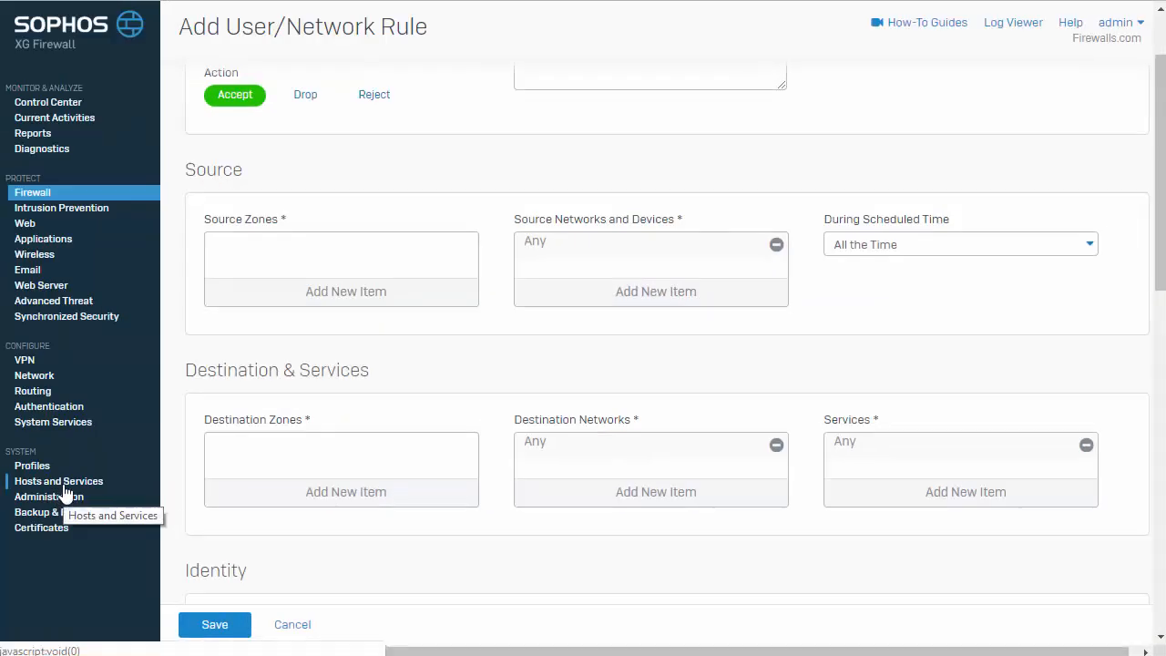
- Review the MAC Host list under Hosts and Services, then return to the Firewall page
{"action": "left_click", "coordinate": [58, 481]}
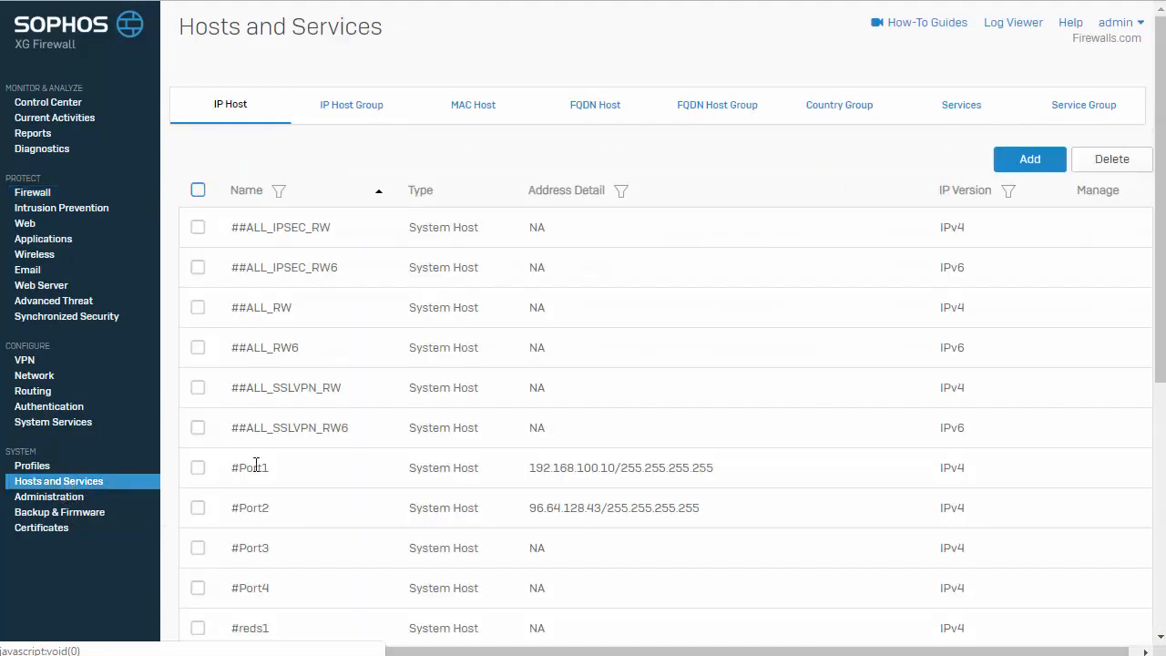
{"action": "left_click", "coordinate": [473, 104]}
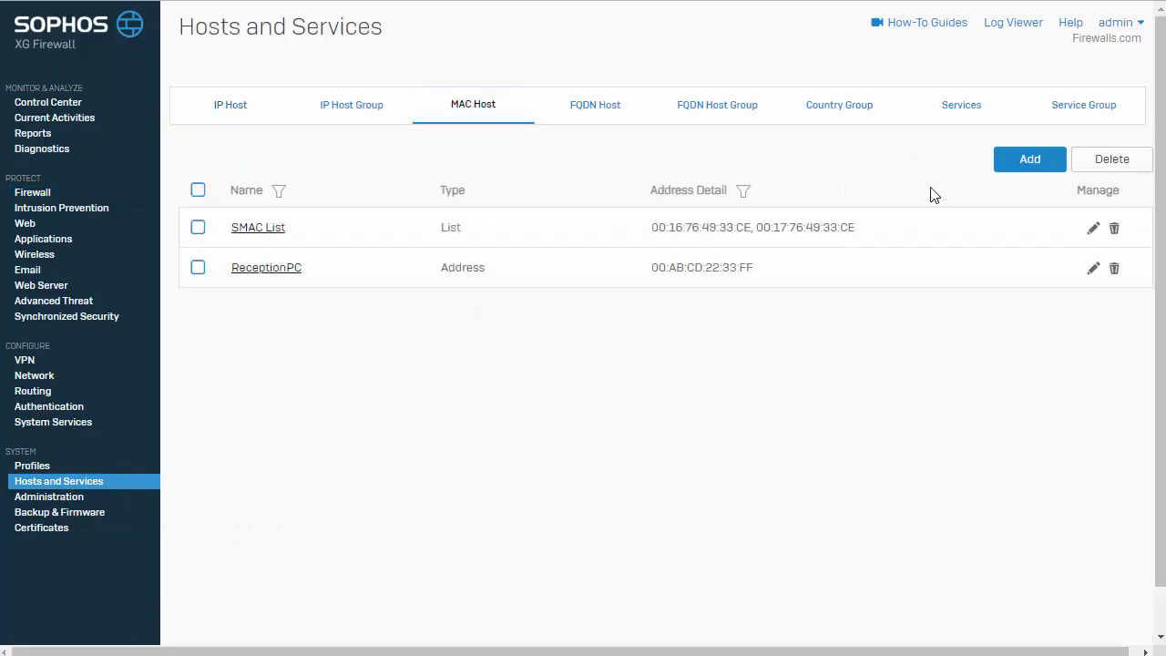
{"action": "left_click", "coordinate": [1029, 159]}
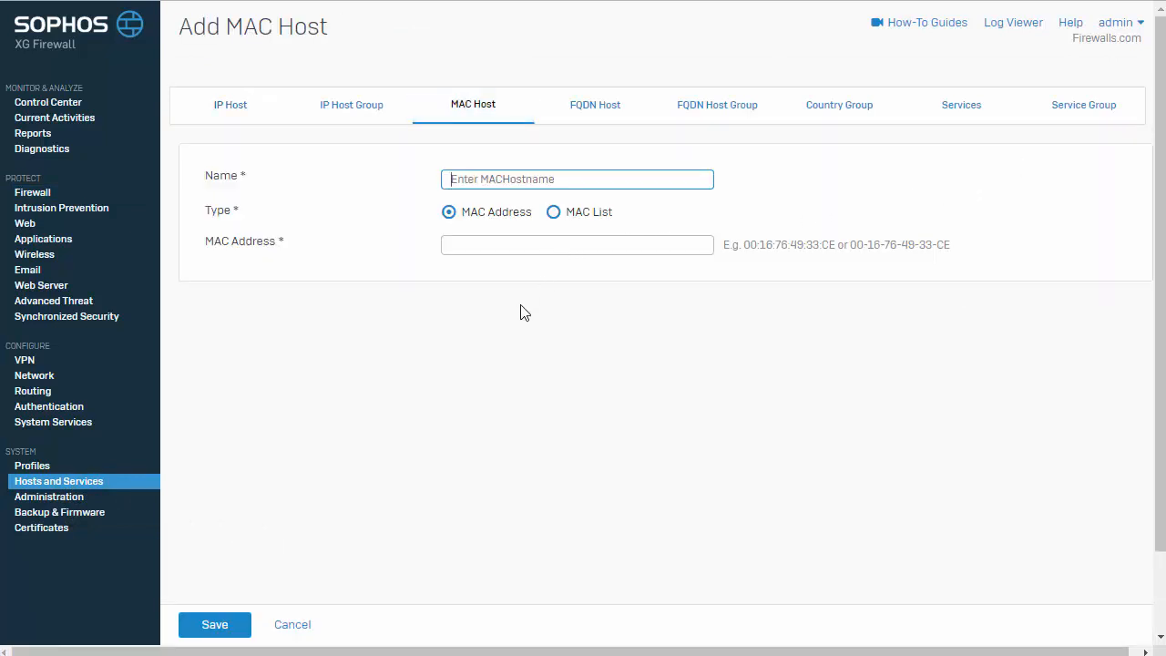
{"action": "left_click", "coordinate": [33, 193]}
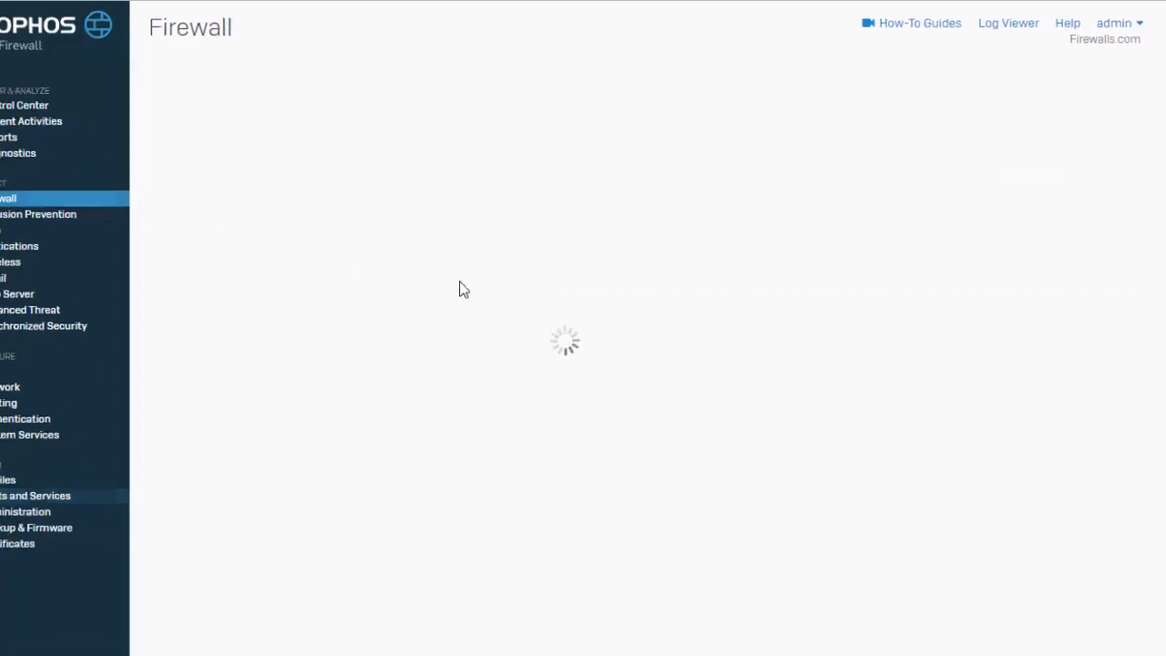
- Begin a new User/Network rule 'Printers' with LAN as its source zone
{"action": "left_click", "coordinate": [7, 196]}
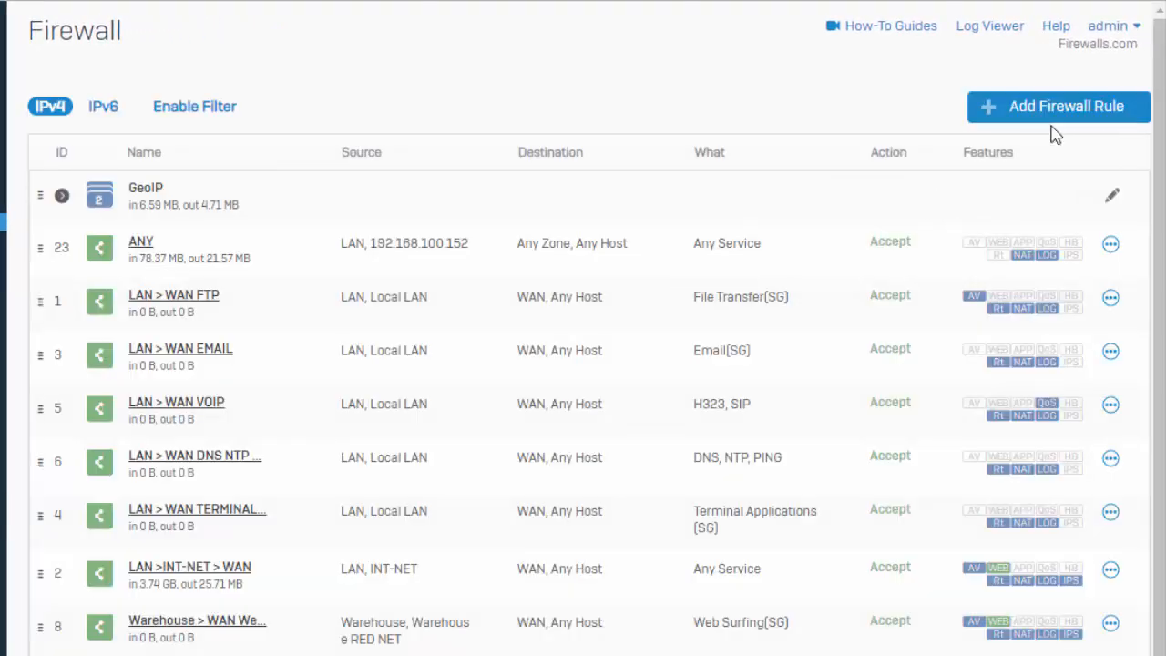
{"action": "left_click", "coordinate": [1058, 105]}
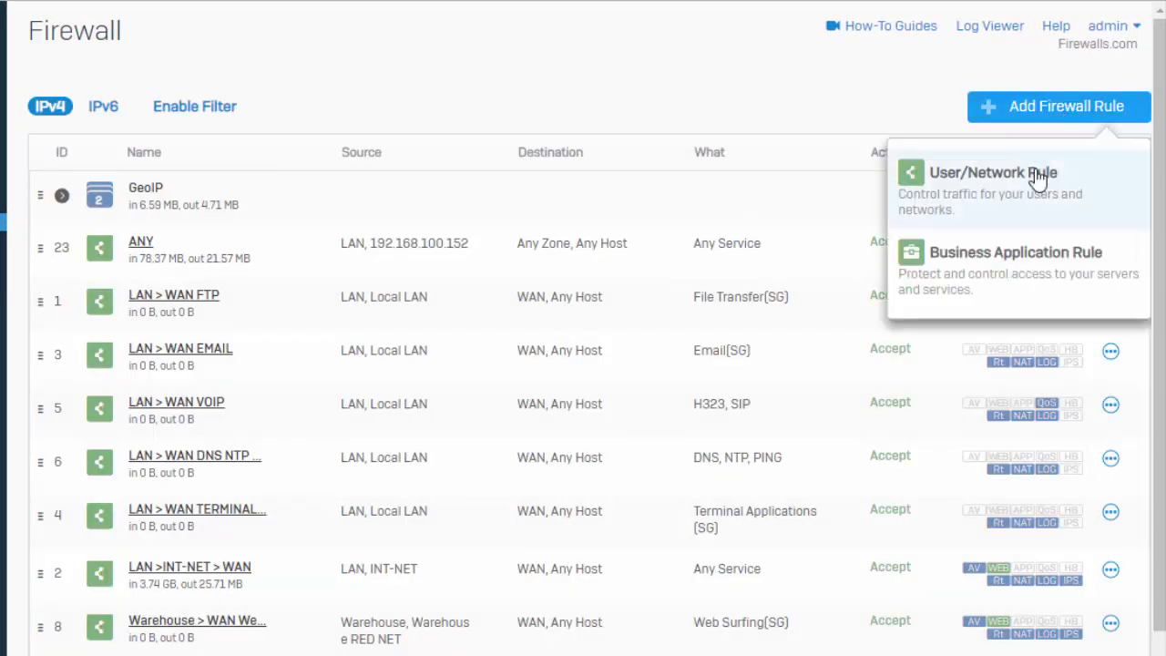
{"action": "left_click", "coordinate": [991, 172]}
{"action": "type", "text": "Printers"}
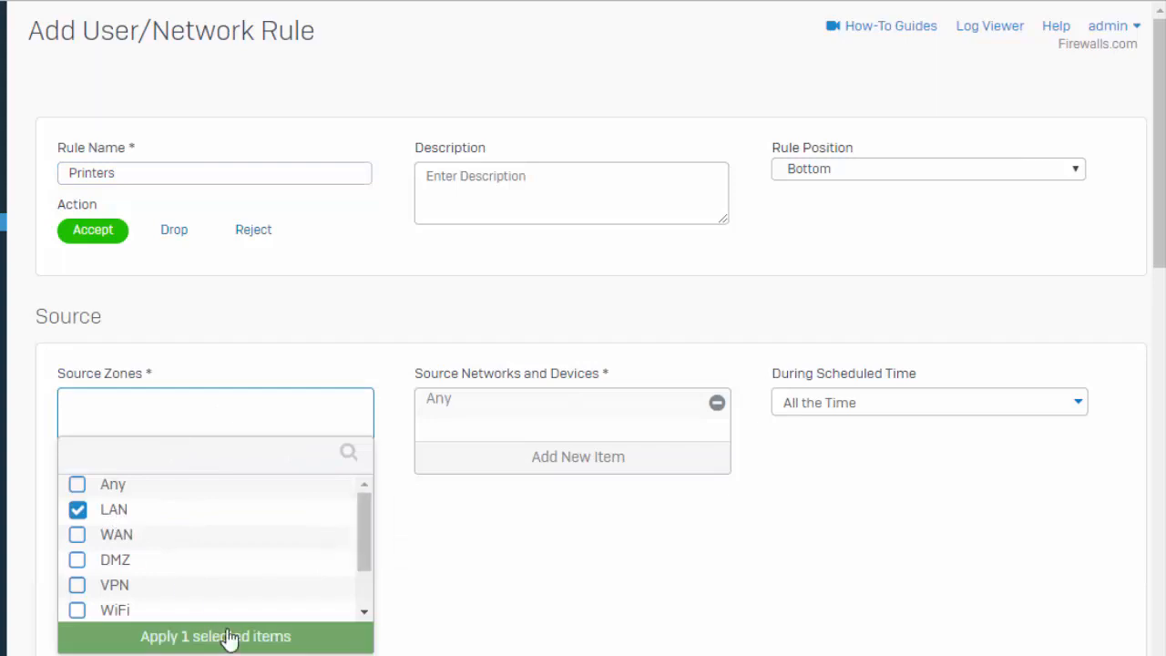
{"action": "left_click", "coordinate": [215, 636]}
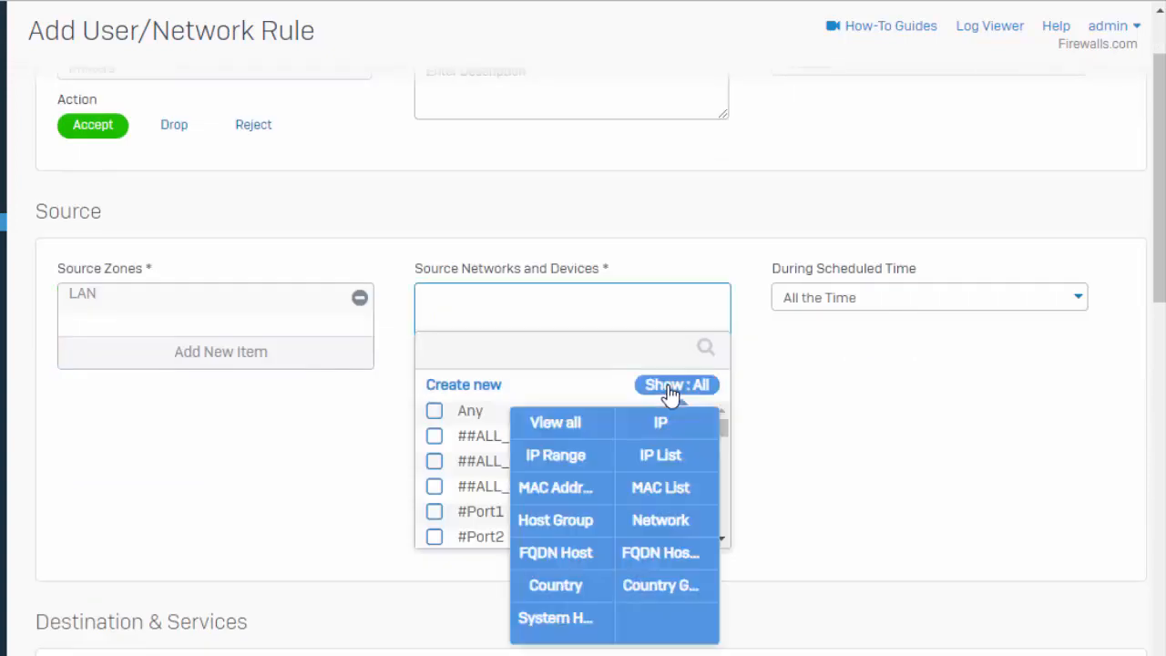
{"action": "mouse_move", "coordinate": [594, 517]}
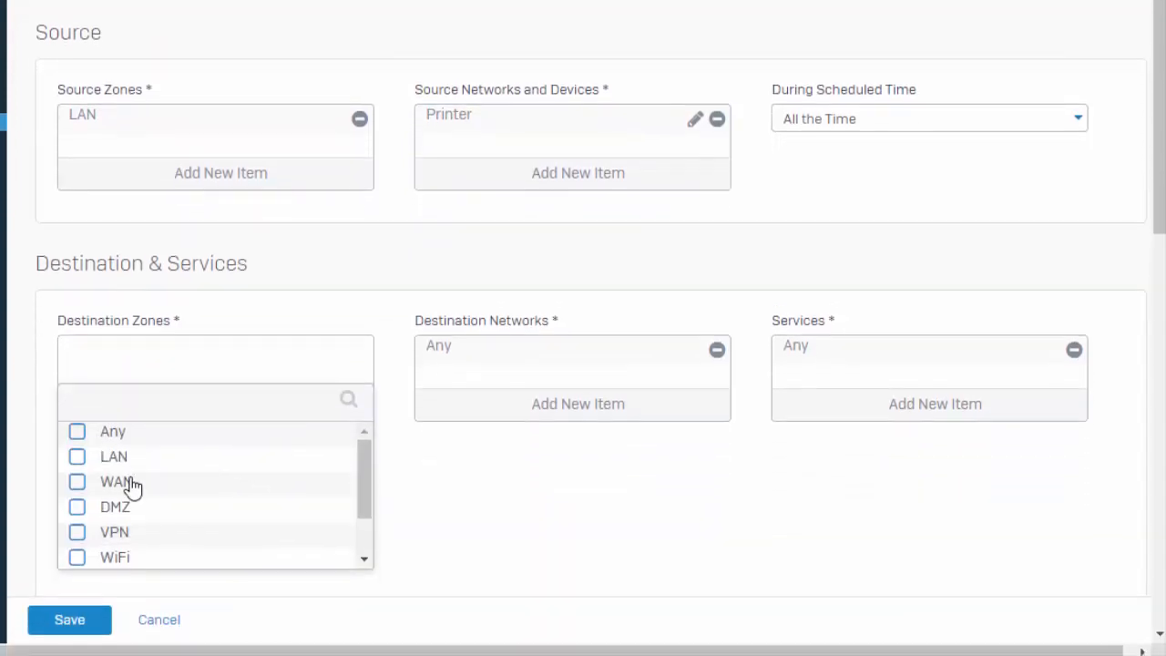
- Set WAN as the destination zone and stop matching known users
{"action": "left_click", "coordinate": [114, 481]}
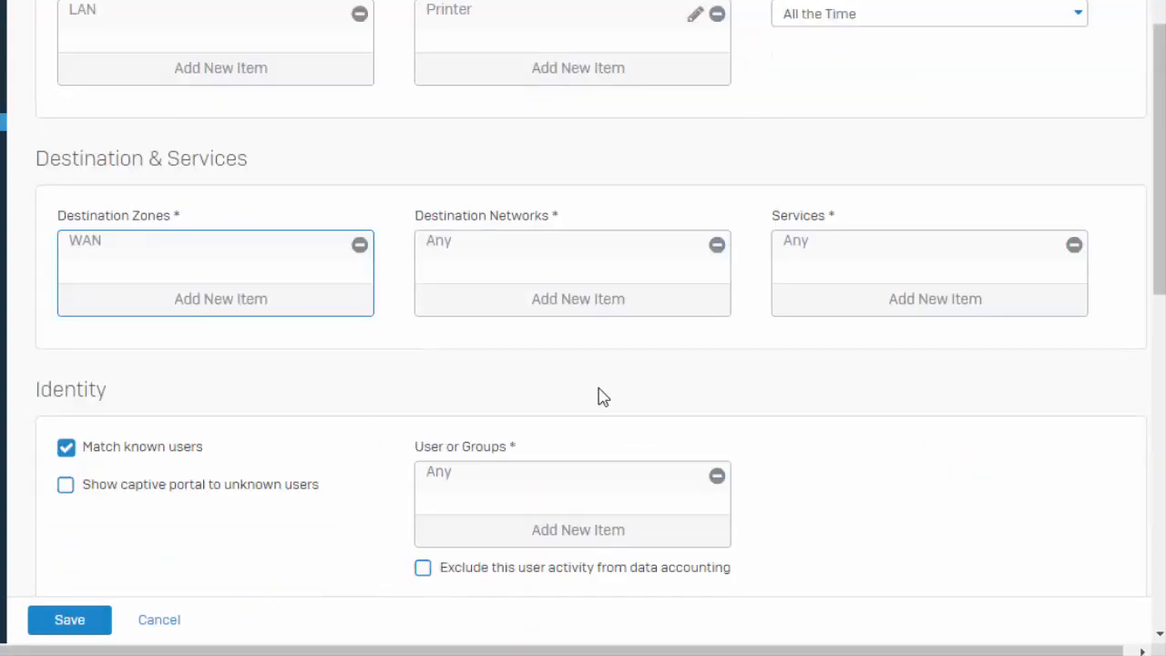
{"action": "scroll", "scroll_direction": "down", "scroll_amount": 3}
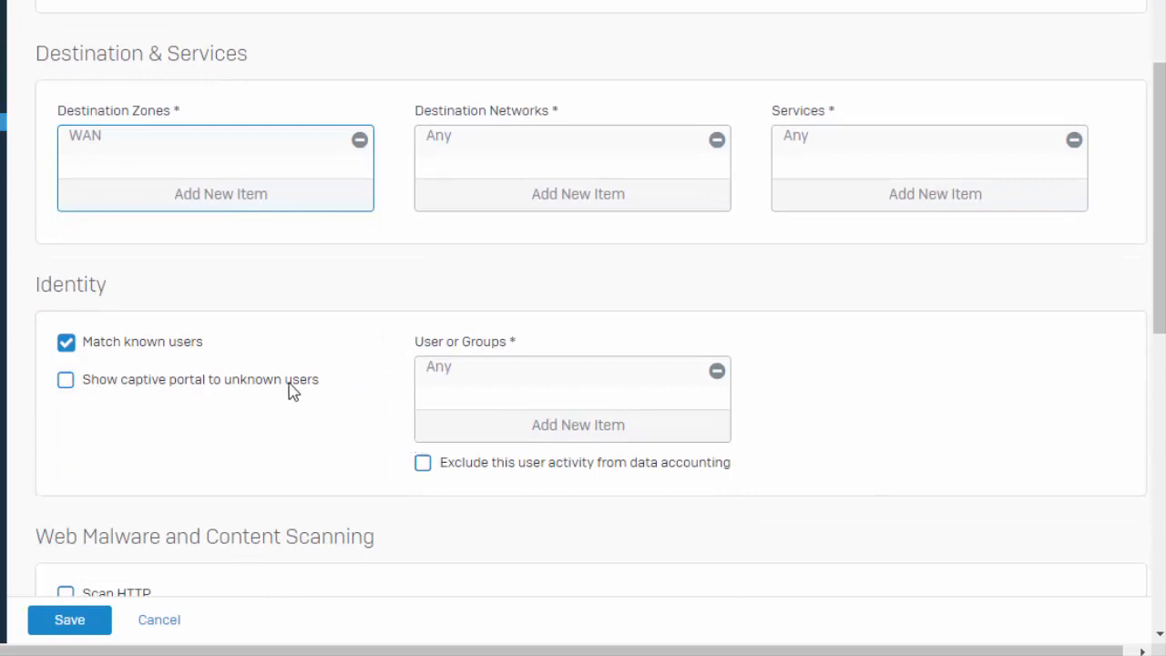
{"action": "mouse_move", "coordinate": [276, 390]}
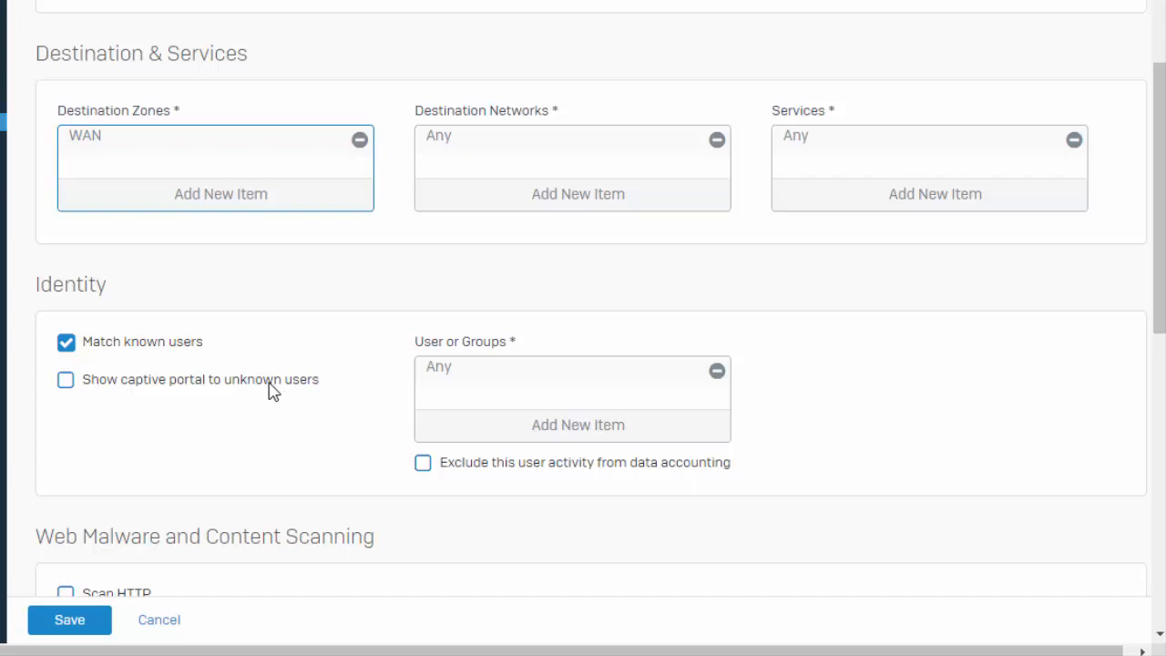
{"action": "mouse_move", "coordinate": [146, 354]}
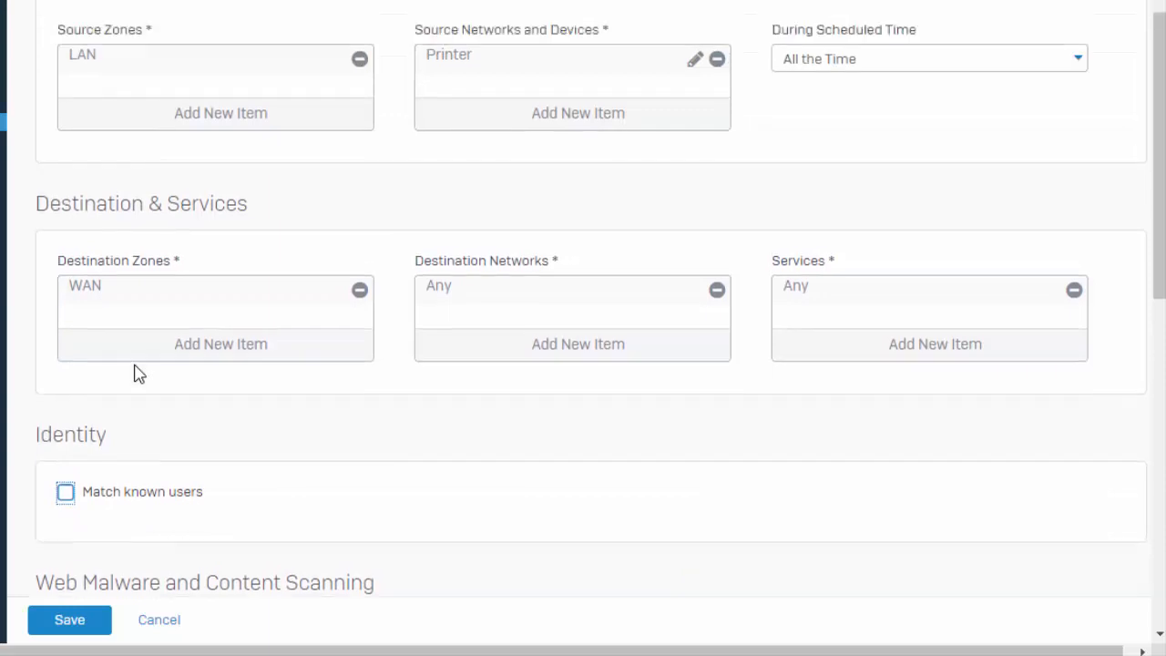
{"action": "scroll", "scroll_direction": "down", "scroll_amount": 3}
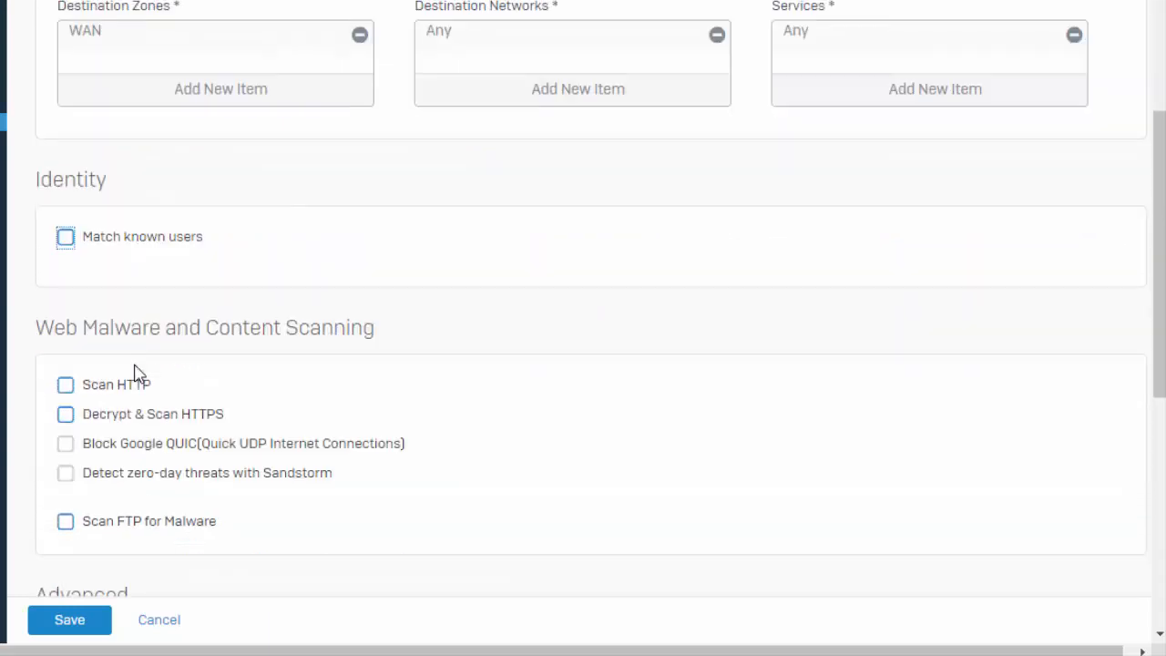
- Set web policy Allow All, enable Log Firewall Traffic, and save the Printers rule
{"action": "scroll", "scroll_direction": "down", "scroll_amount": 3}
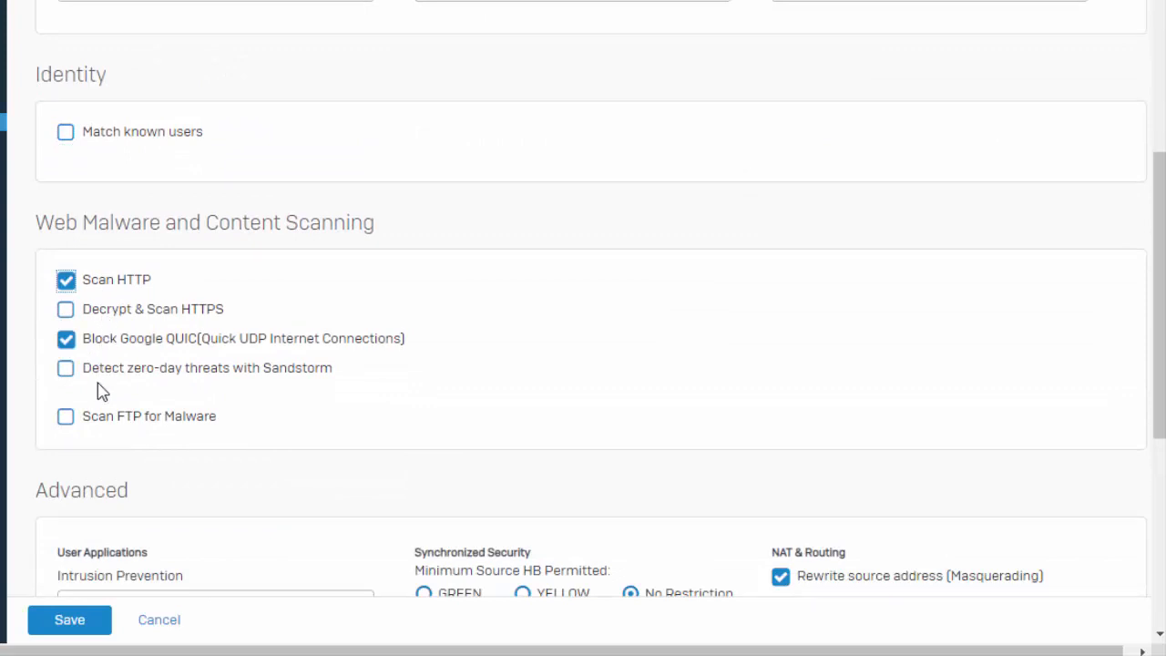
{"action": "scroll", "scroll_direction": "down", "scroll_amount": 3}
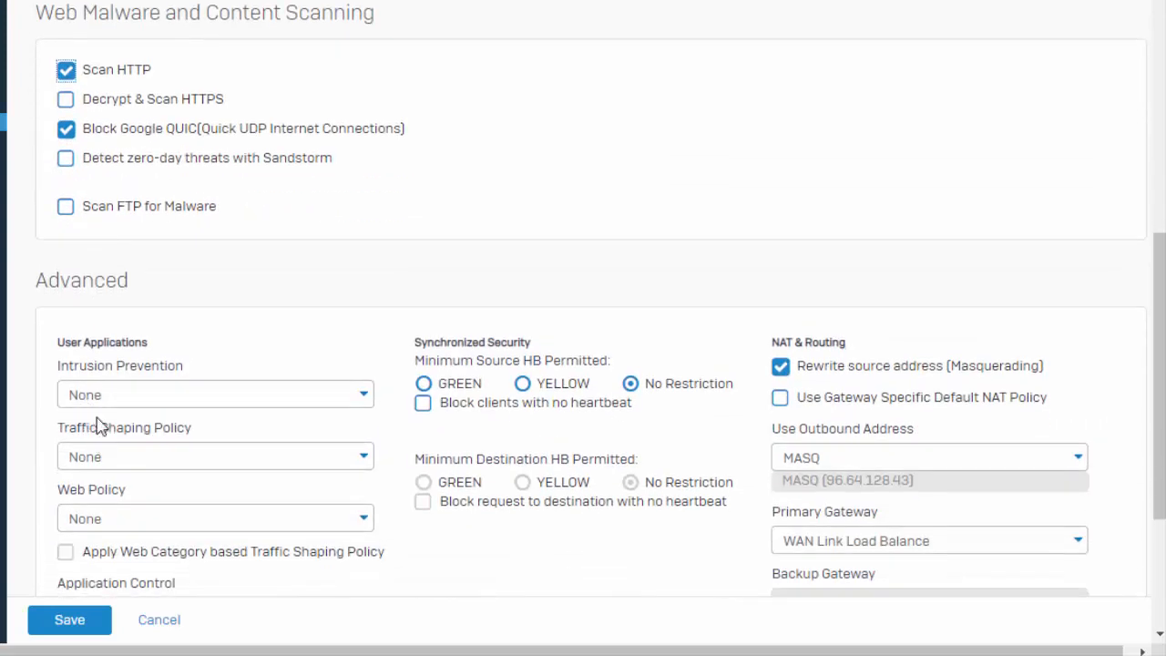
{"action": "left_click", "coordinate": [215, 393]}
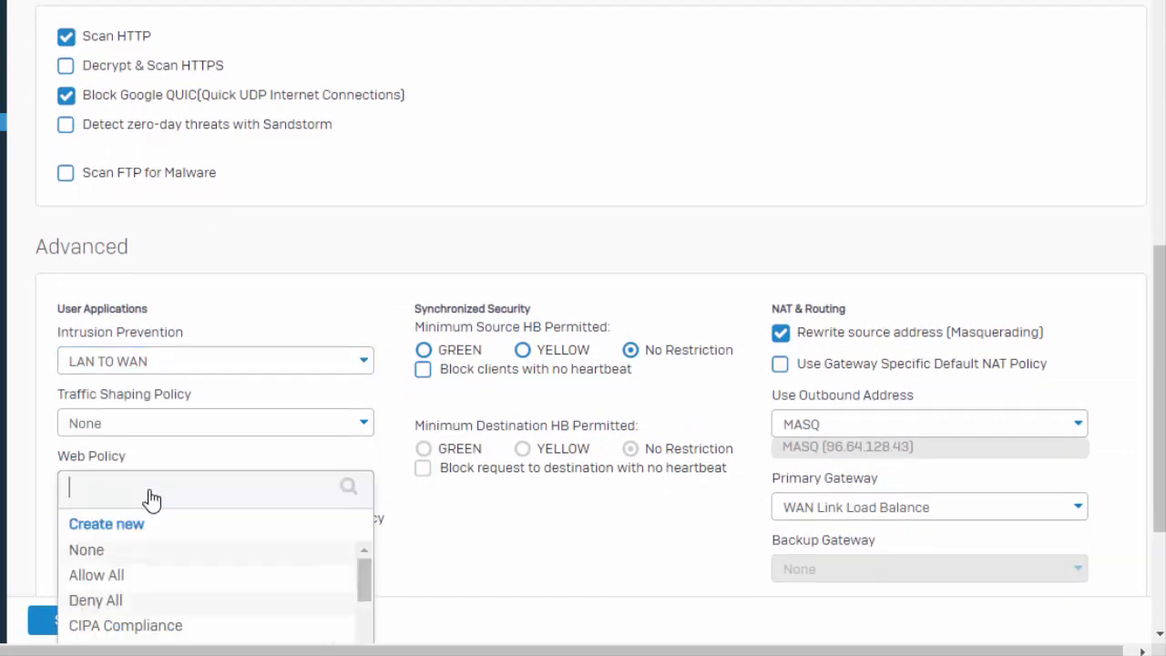
{"action": "left_click", "coordinate": [94, 576]}
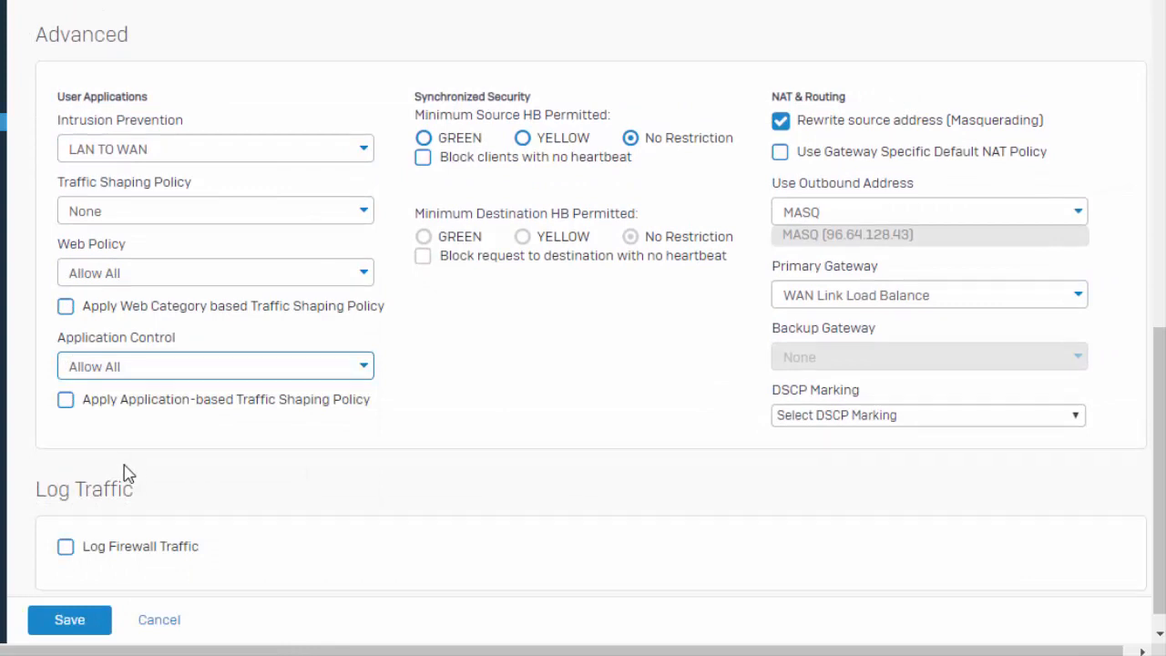
{"action": "left_click", "coordinate": [65, 546]}
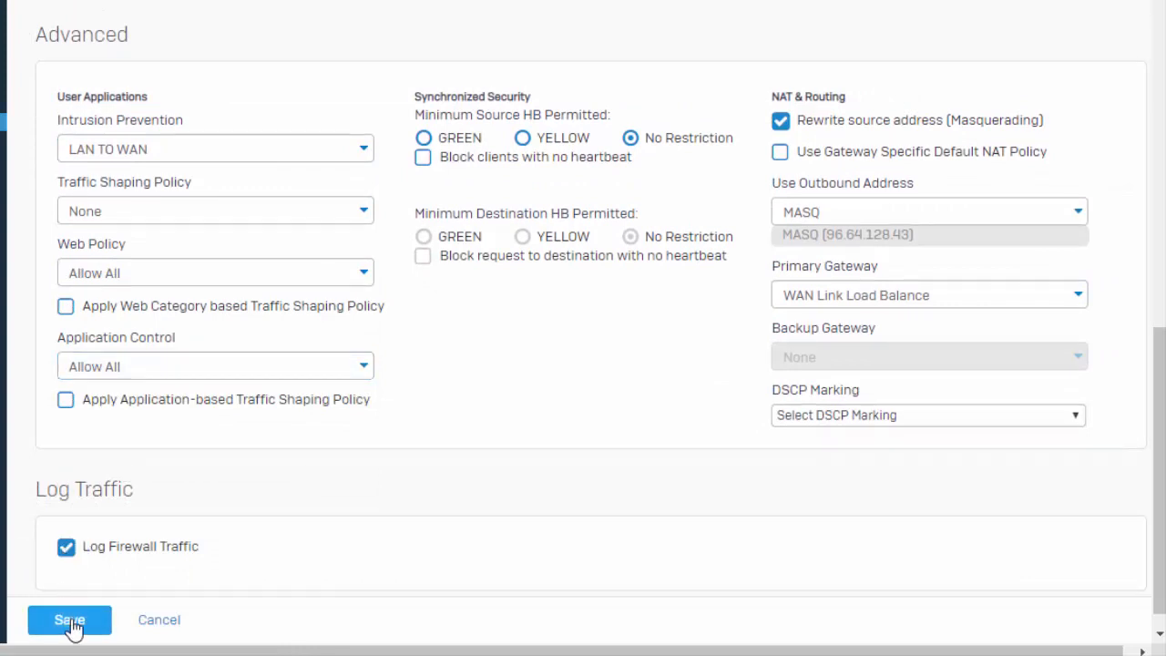
{"action": "left_click", "coordinate": [69, 619]}
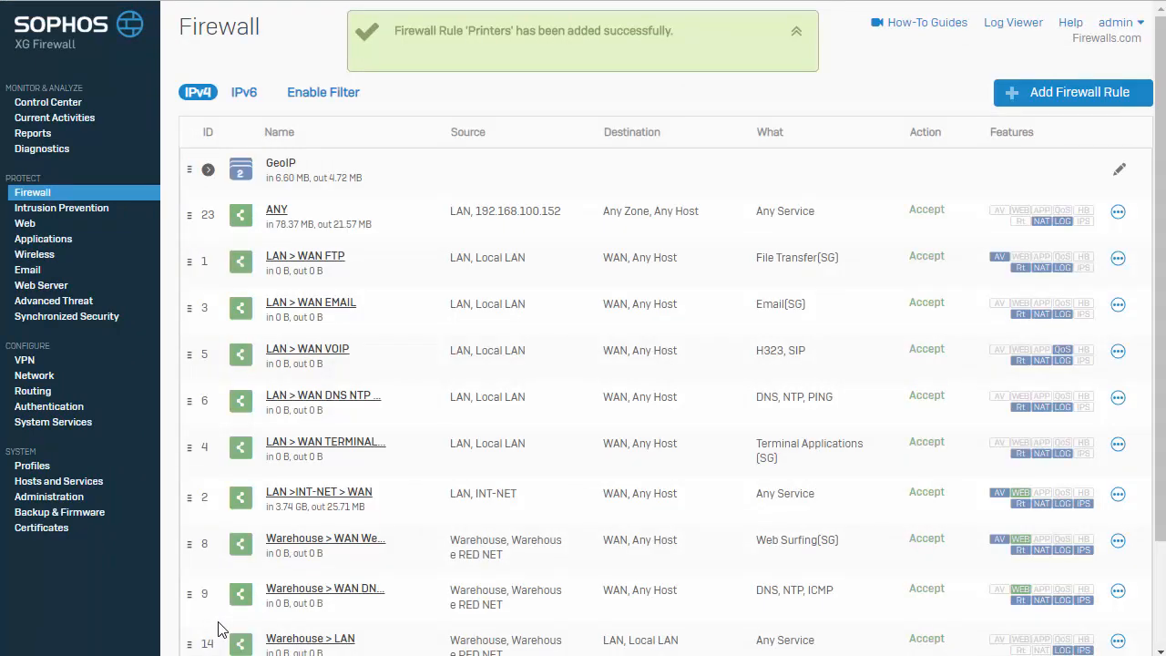
- Dismiss the rule-added confirmation, leaving the firewall rules list
{"action": "left_click", "coordinate": [795, 31]}
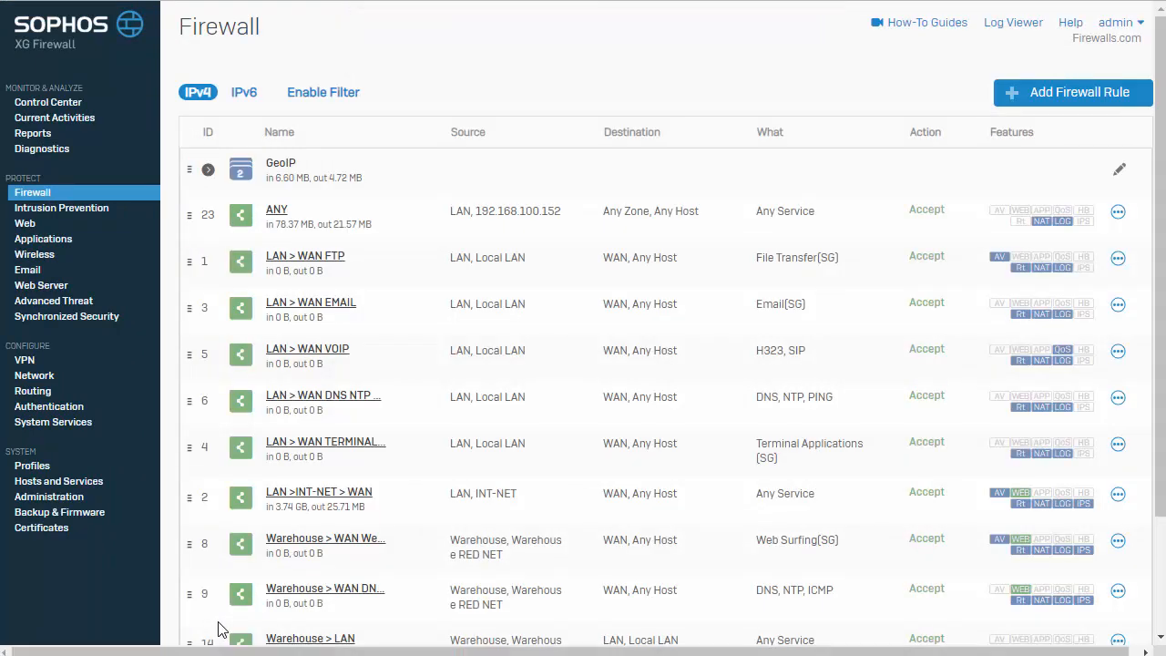